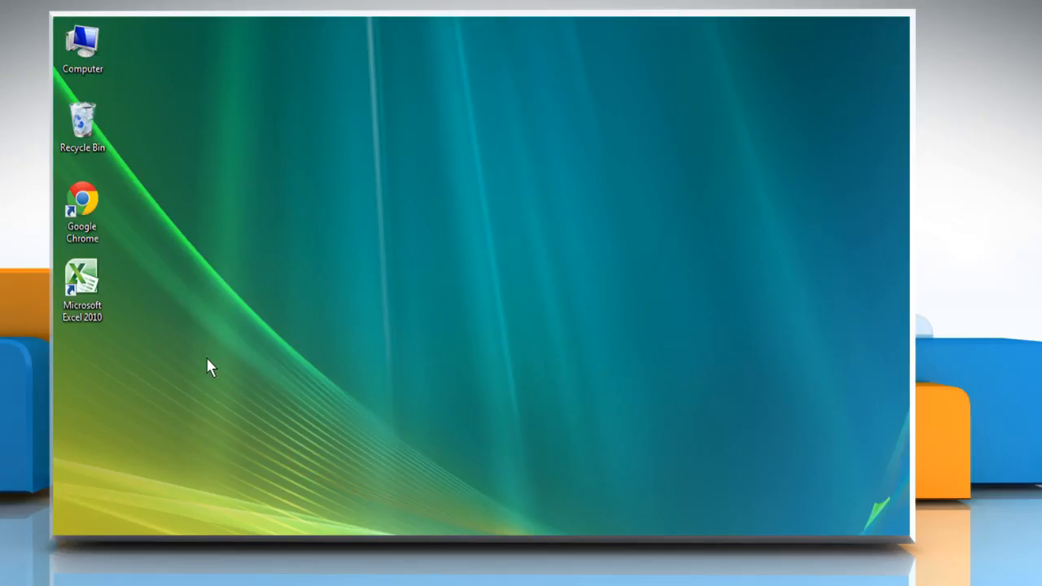
# Launch Excel 2010 from its desktop shortcut, opening the Adjustable Meeting Agenda workbook
pyautogui.click(81, 285)
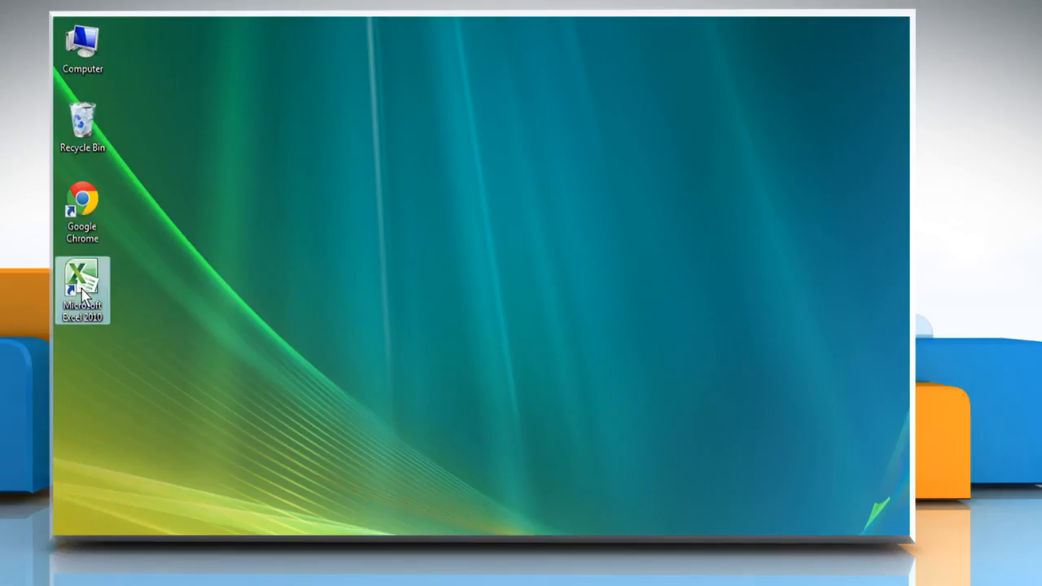
pyautogui.doubleClick(81, 290)
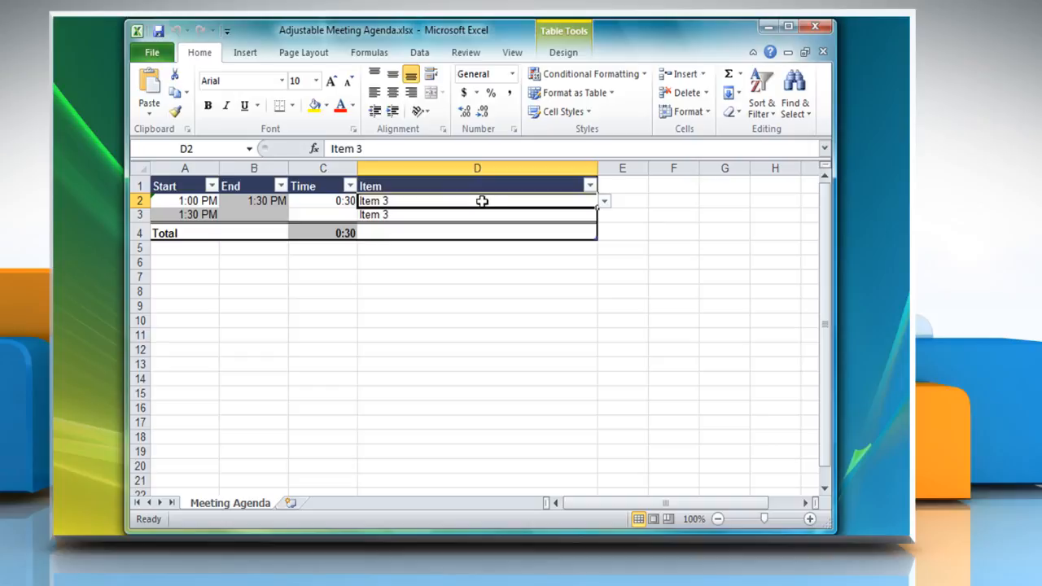
# Change cell D2 from Item 3 to Item 4 using its in-cell drop-down list
pyautogui.click(602, 202)
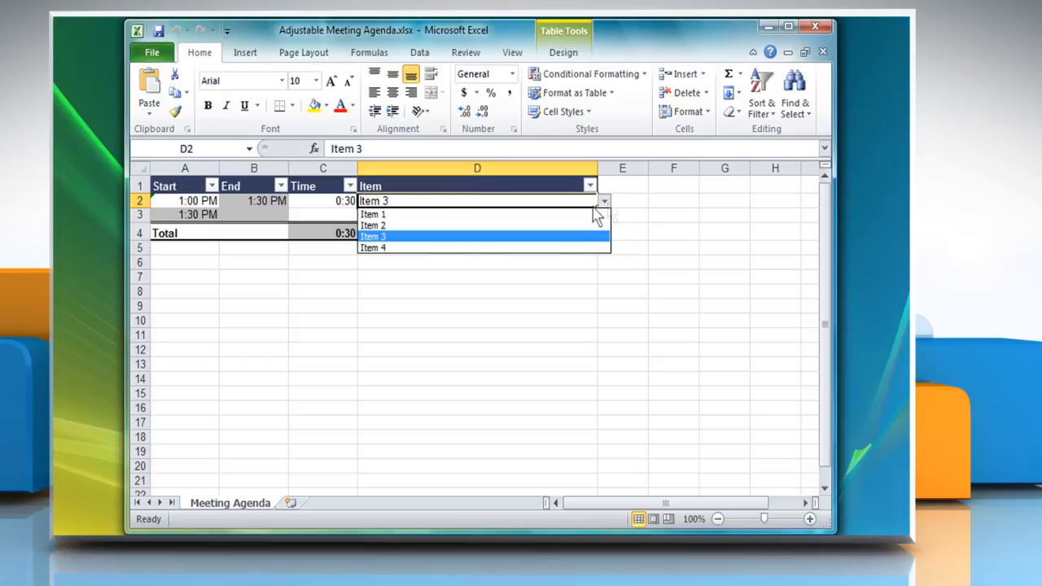
pyautogui.moveTo(553, 248)
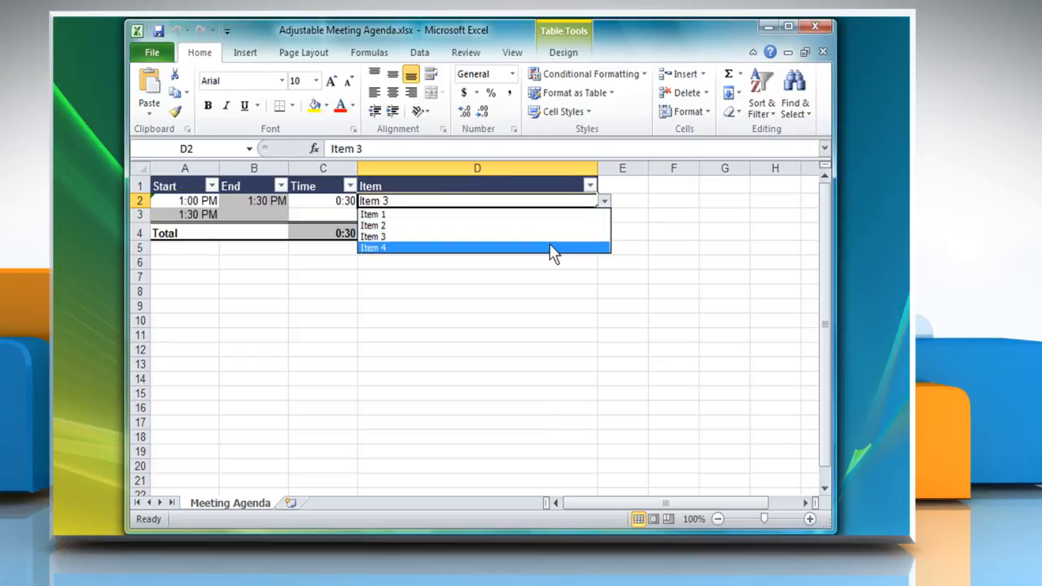
pyautogui.click(372, 247)
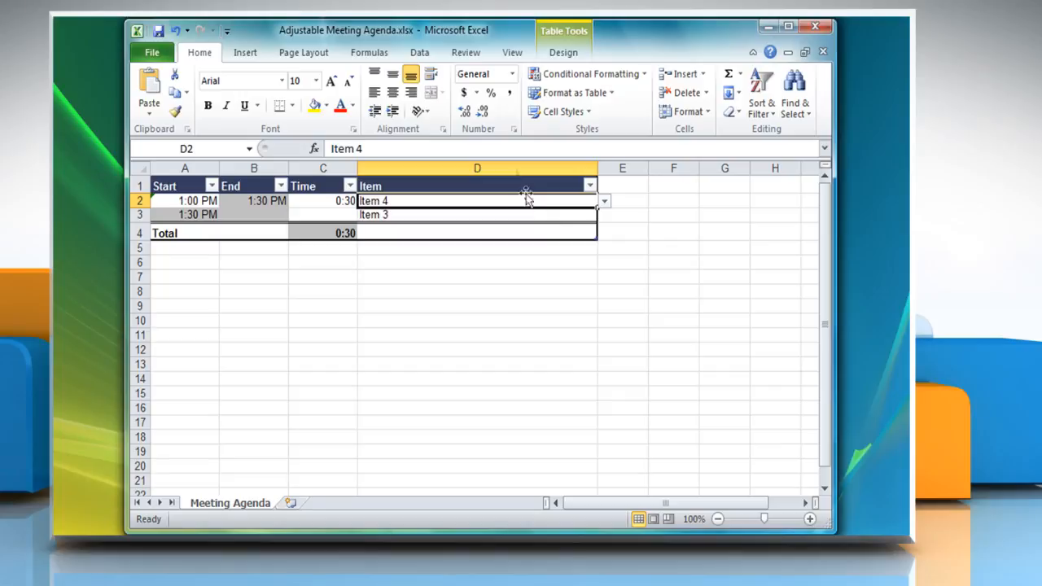
# Show the Data Validation rules for D2, currently a list of Item 1 through Item 4
pyautogui.click(418, 52)
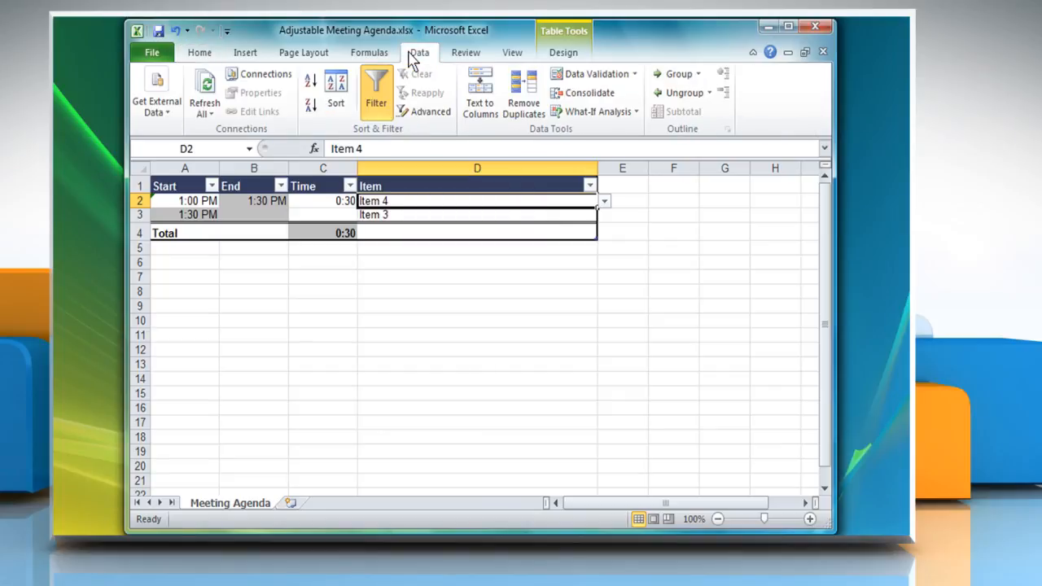
pyautogui.moveTo(594, 73)
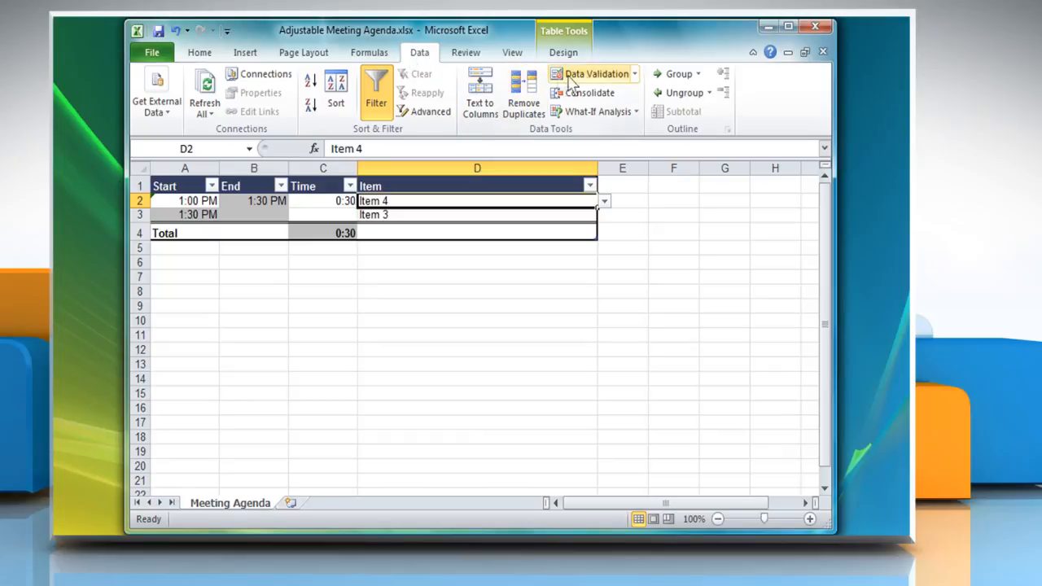
pyautogui.click(594, 73)
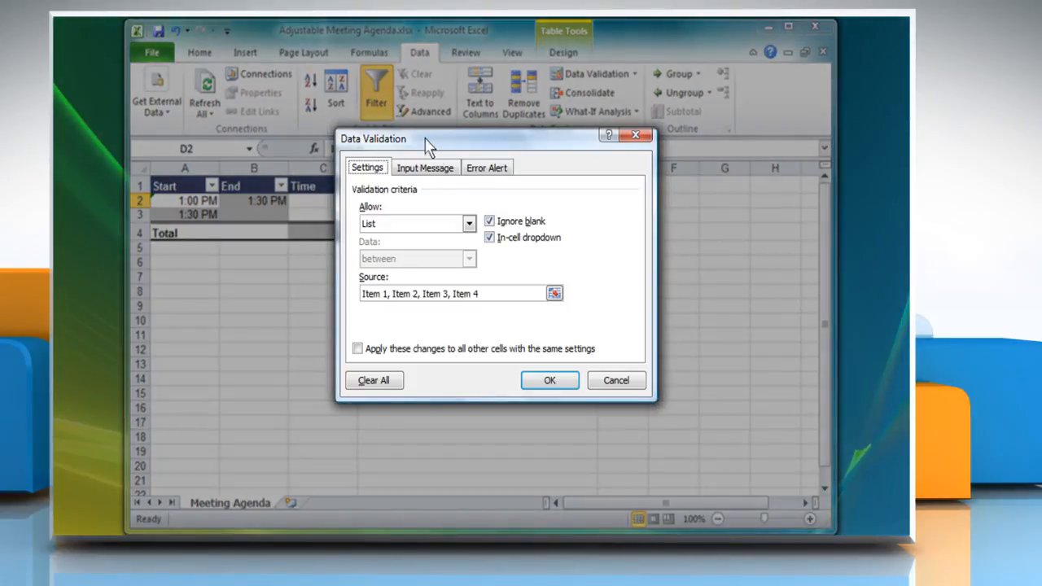
# Set D2's validation to allow Any value, removing its drop-down list, and confirm
pyautogui.click(469, 223)
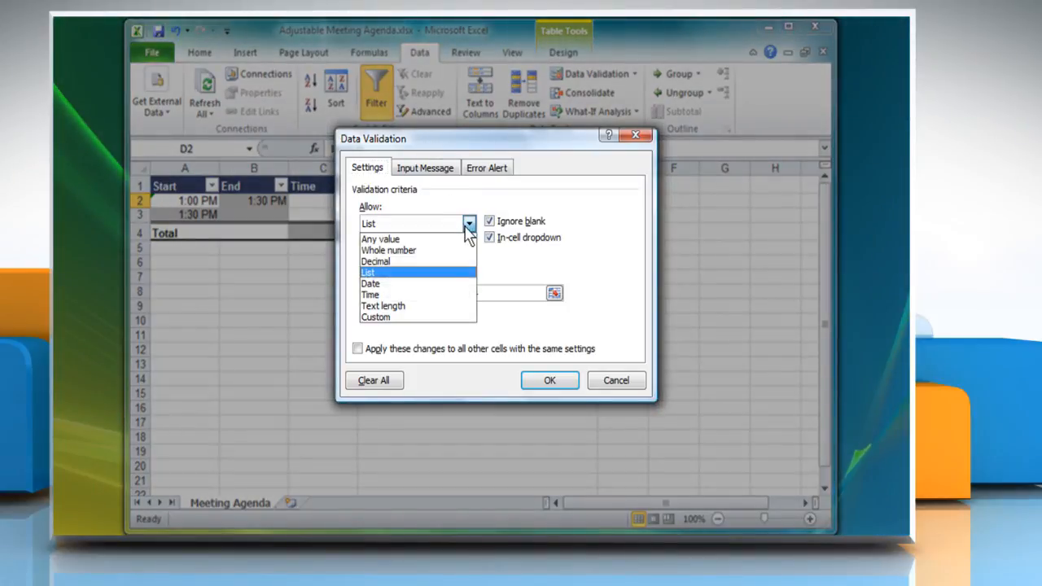
pyautogui.click(381, 238)
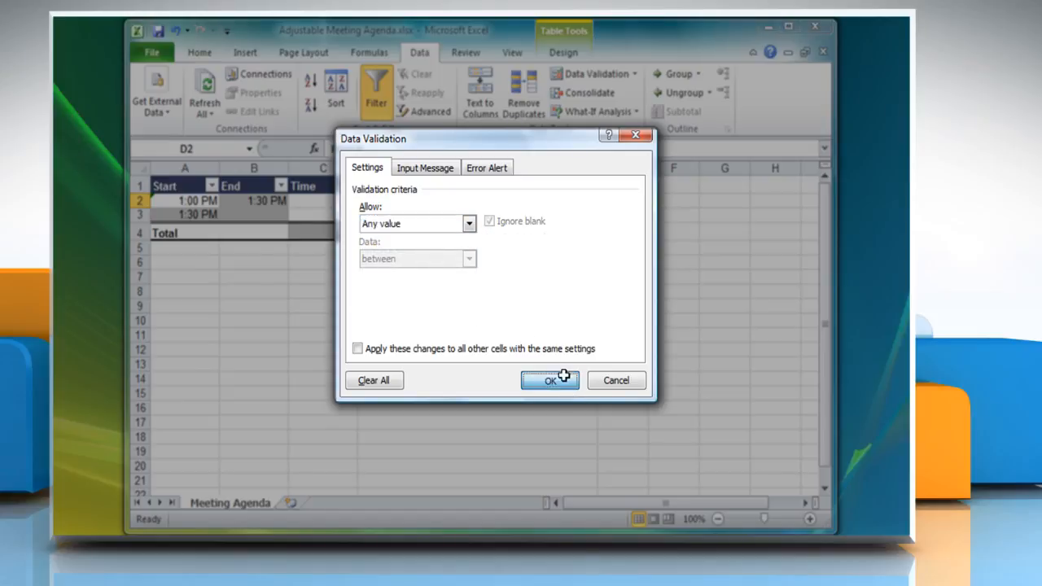
pyautogui.click(550, 381)
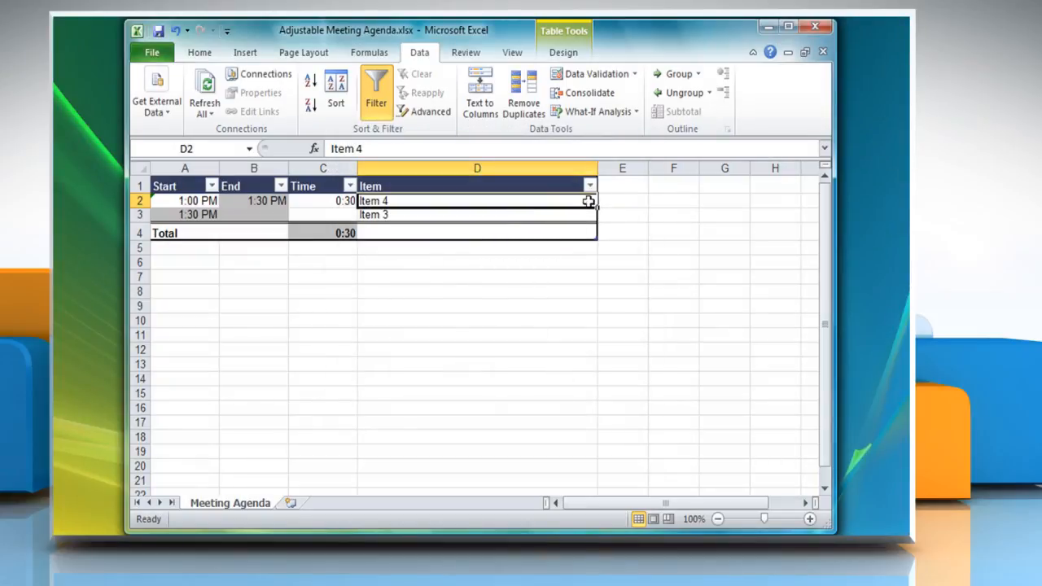